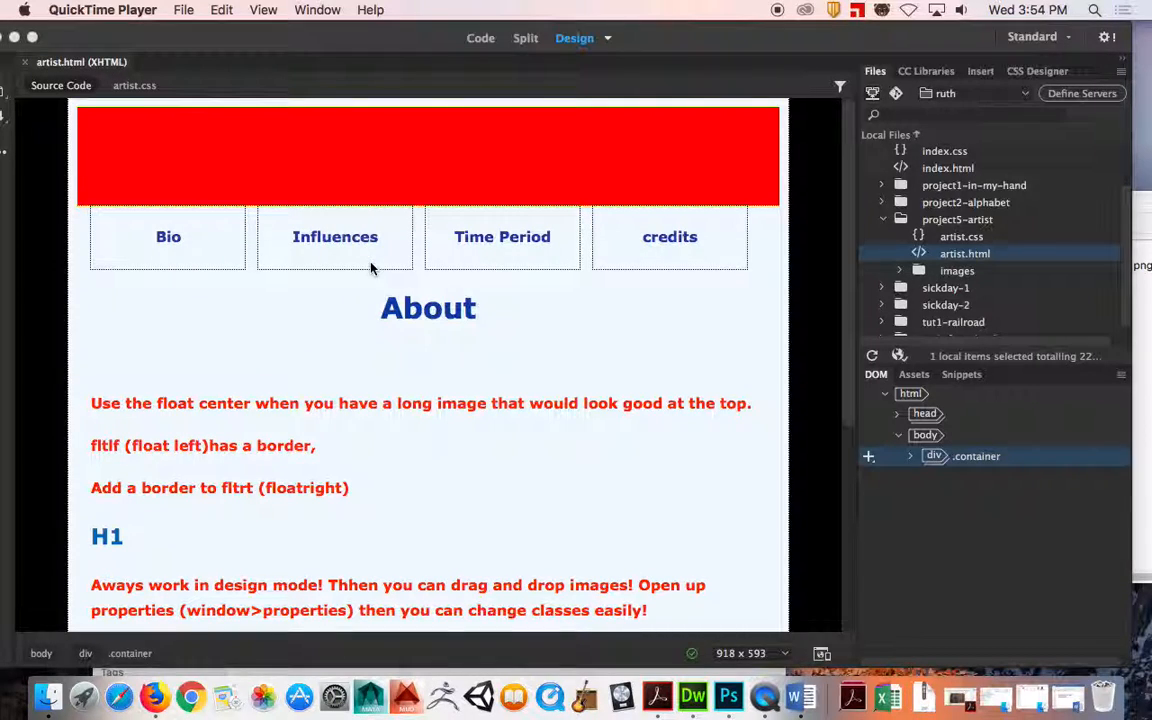
pyautogui.moveTo(458, 470)
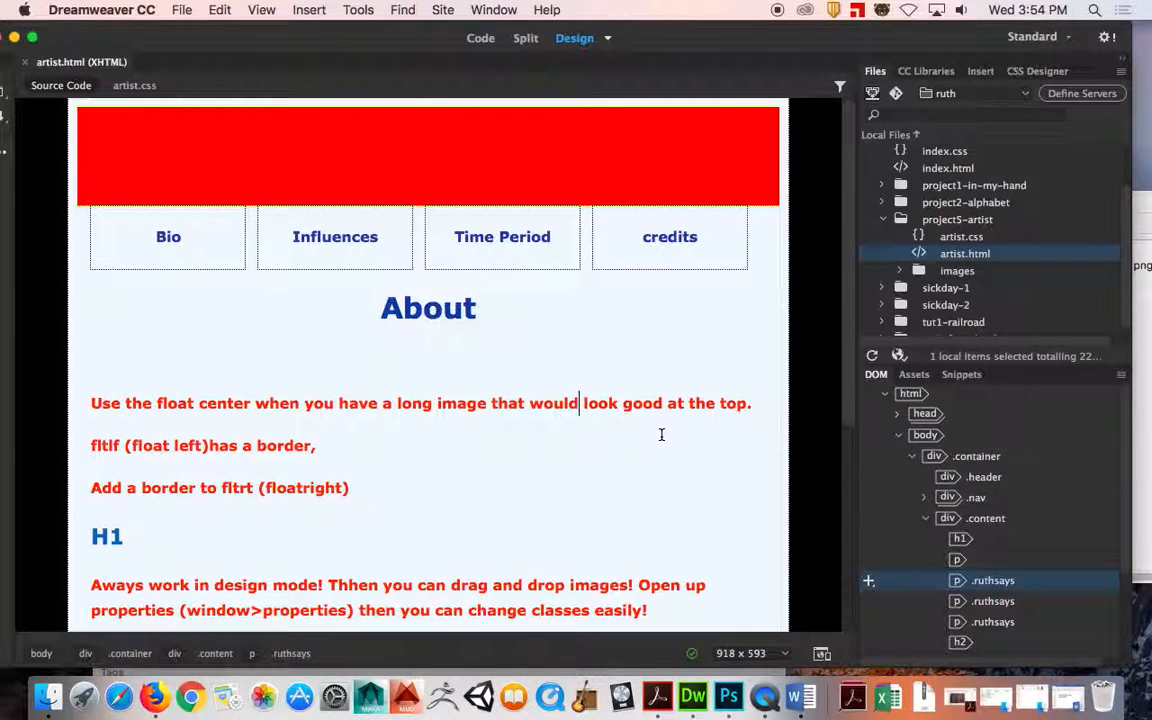
# Insert images/puppy.png after the word 'would' in the first red About paragraph
pyautogui.click(308, 10)
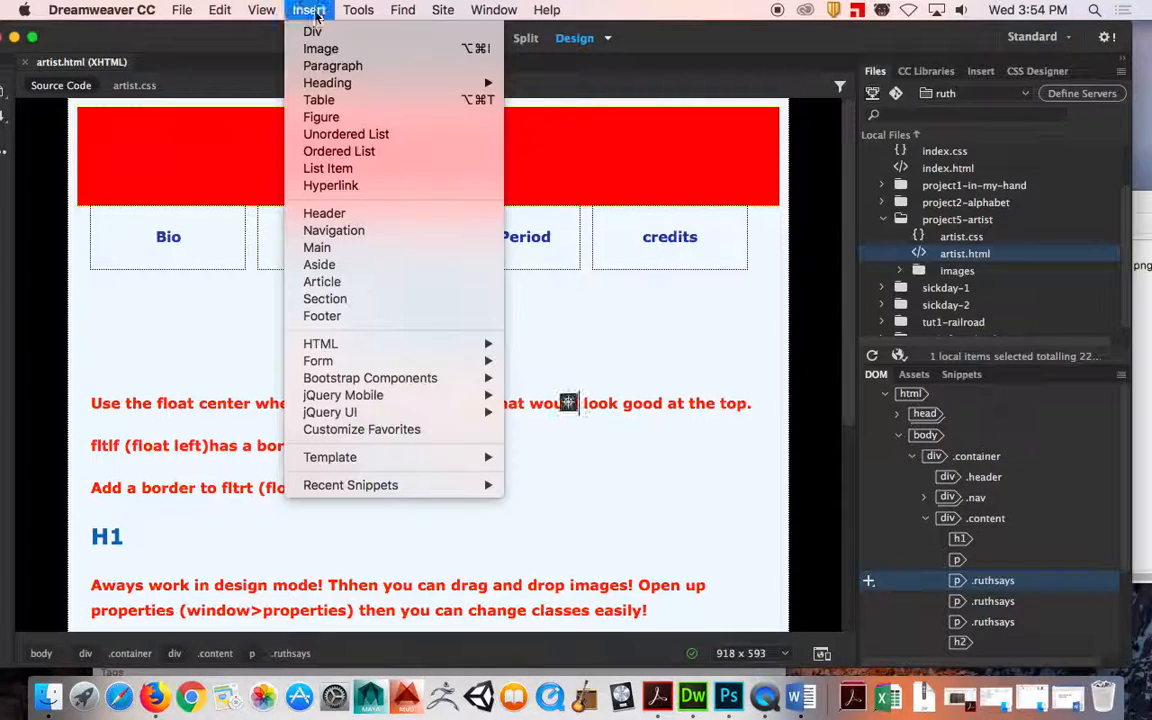
pyautogui.click(320, 48)
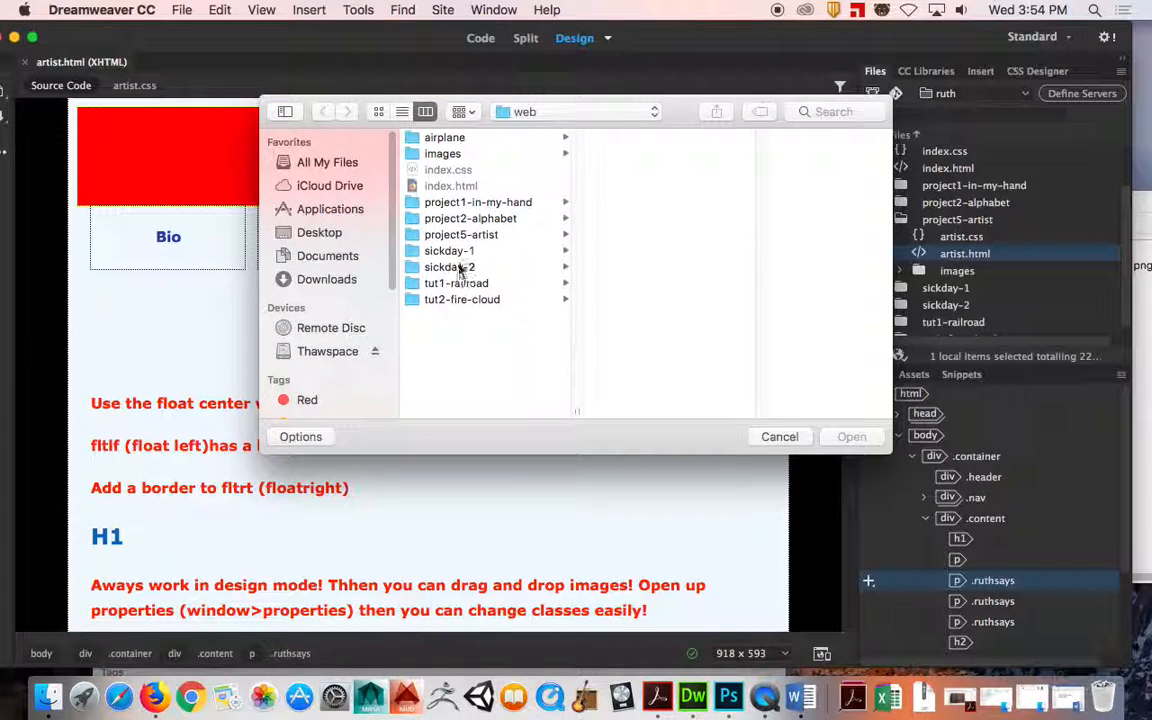
pyautogui.click(460, 234)
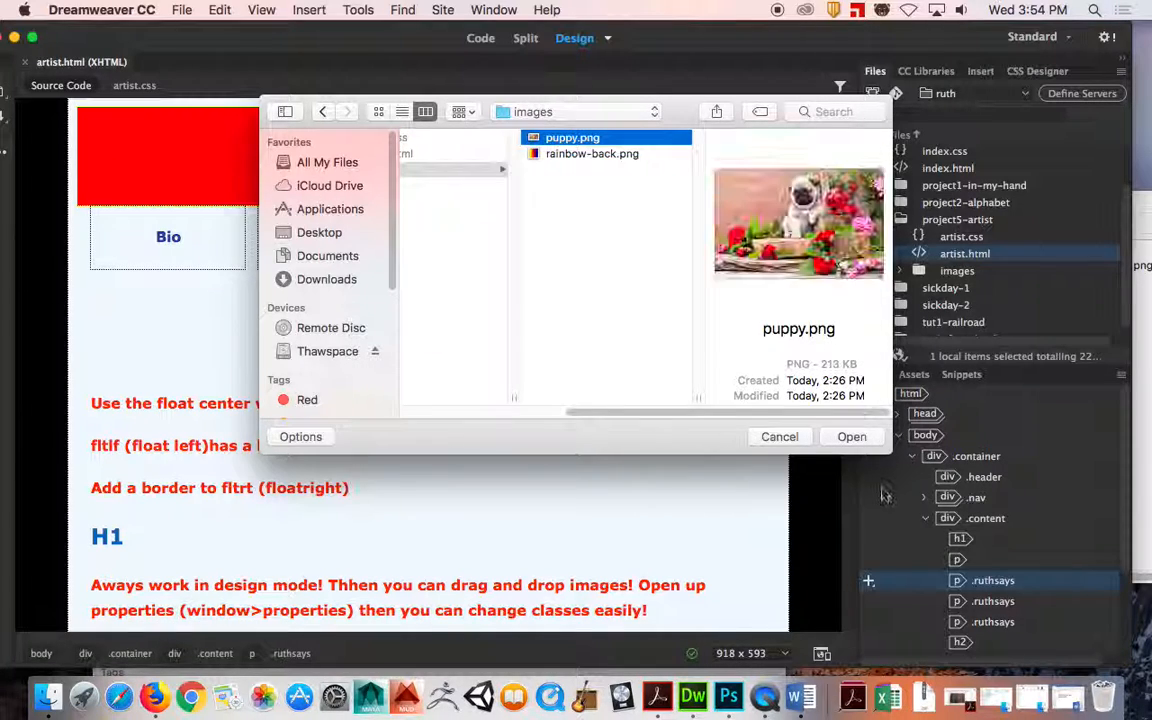
pyautogui.click(852, 436)
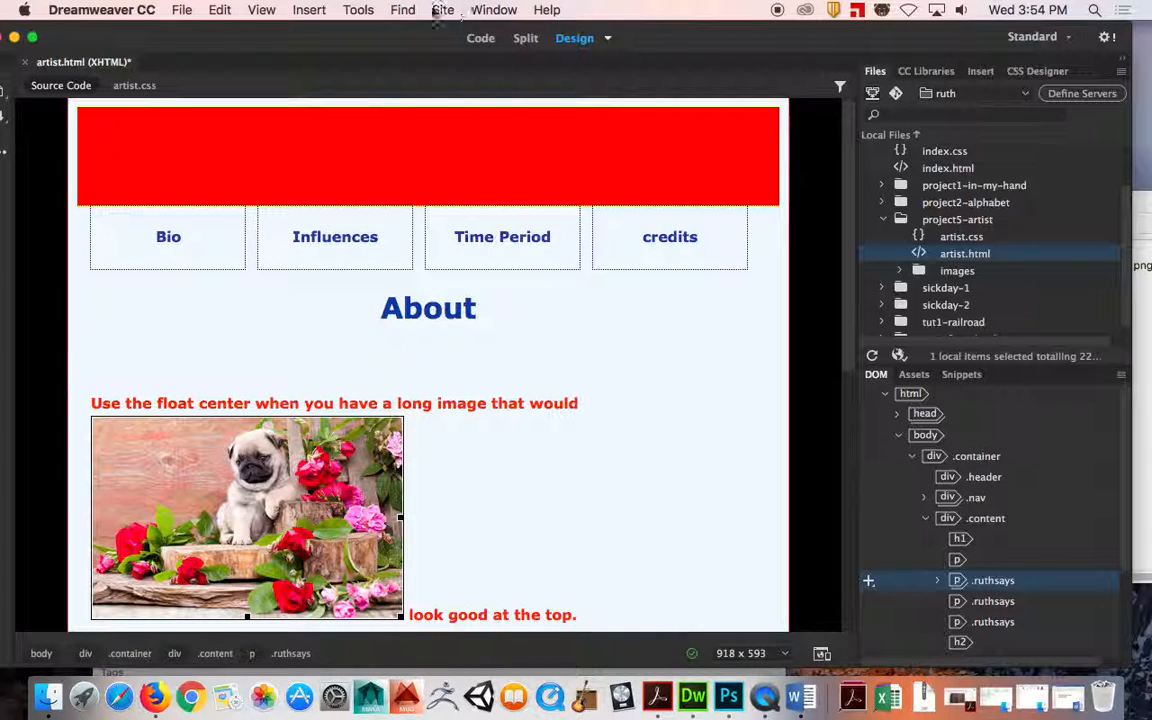
# Apply the fltlft class to the puppy image via the Properties panel
pyautogui.click(494, 10)
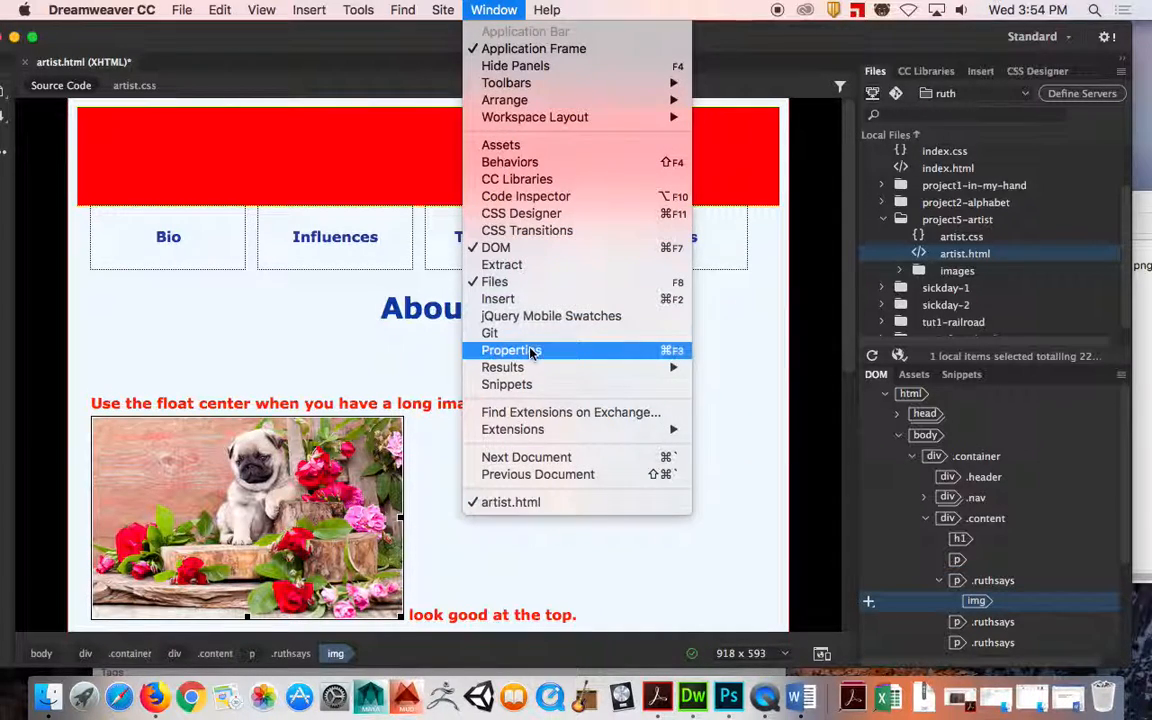
pyautogui.click(512, 350)
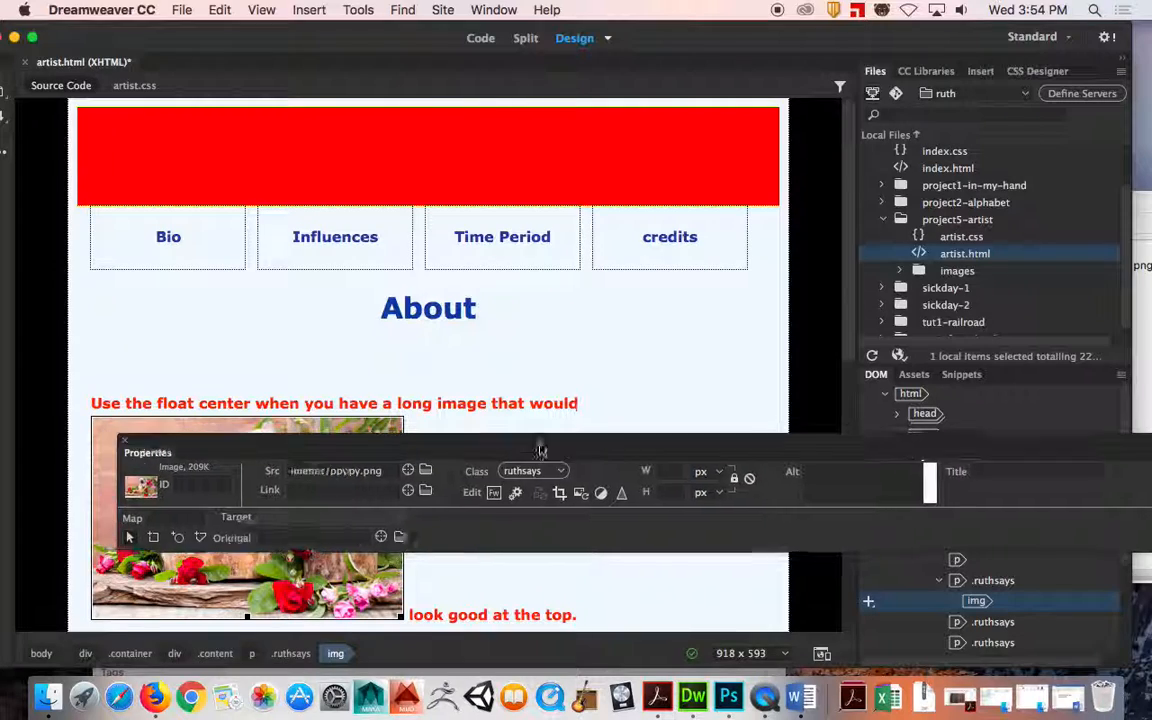
pyautogui.click(566, 472)
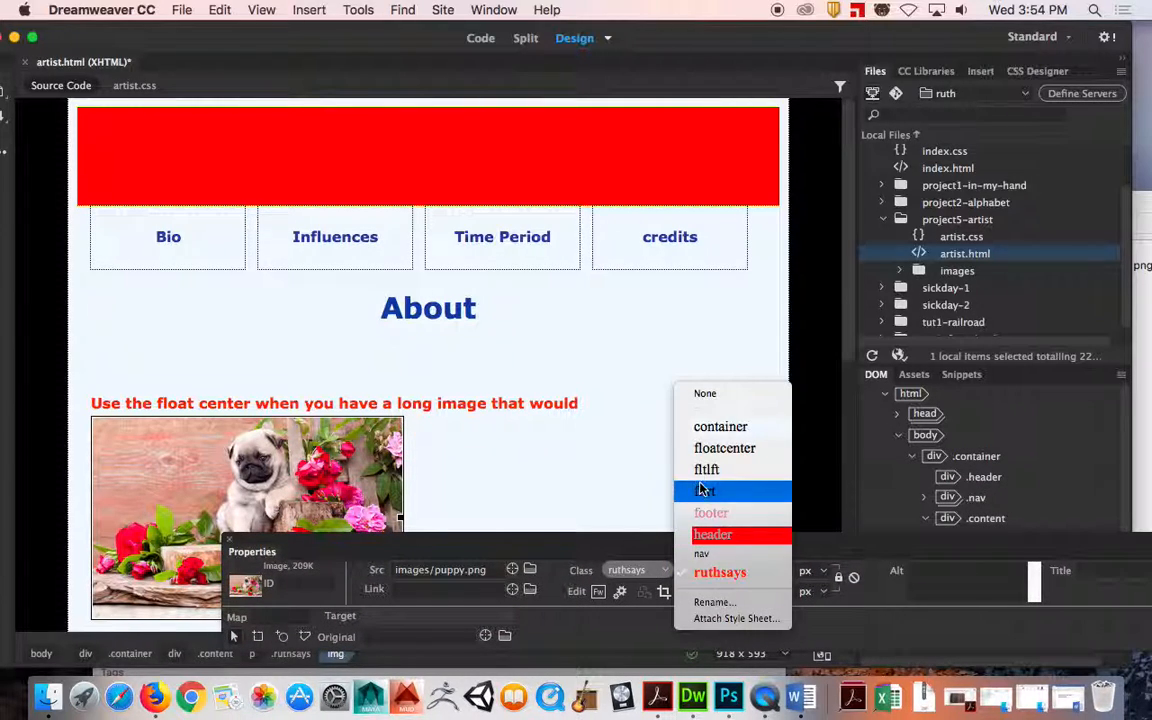
pyautogui.click(706, 468)
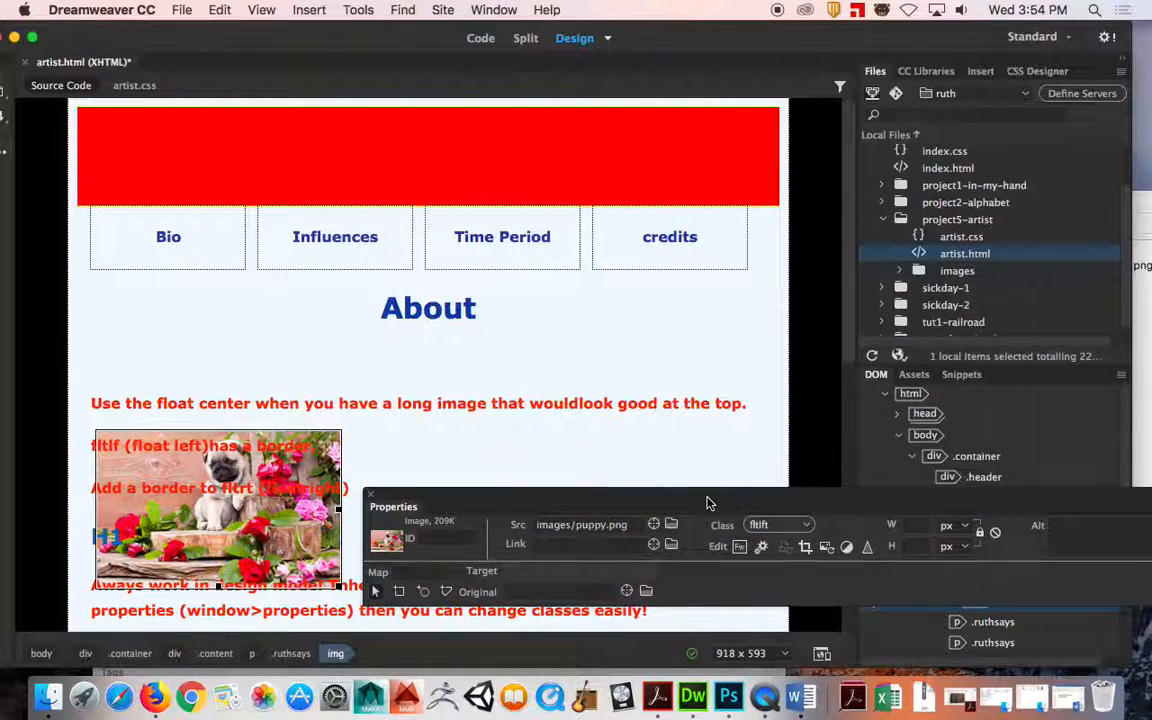
# Preview the floated image in Live view and return to Design view
pyautogui.click(608, 38)
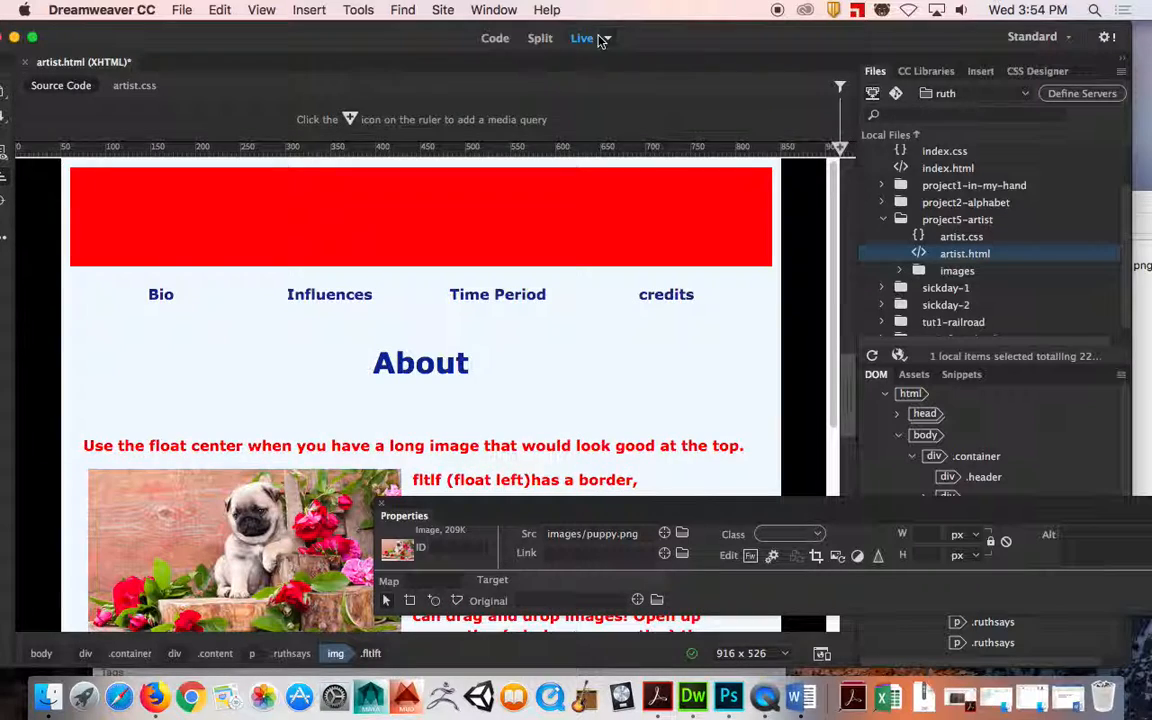
pyautogui.click(574, 38)
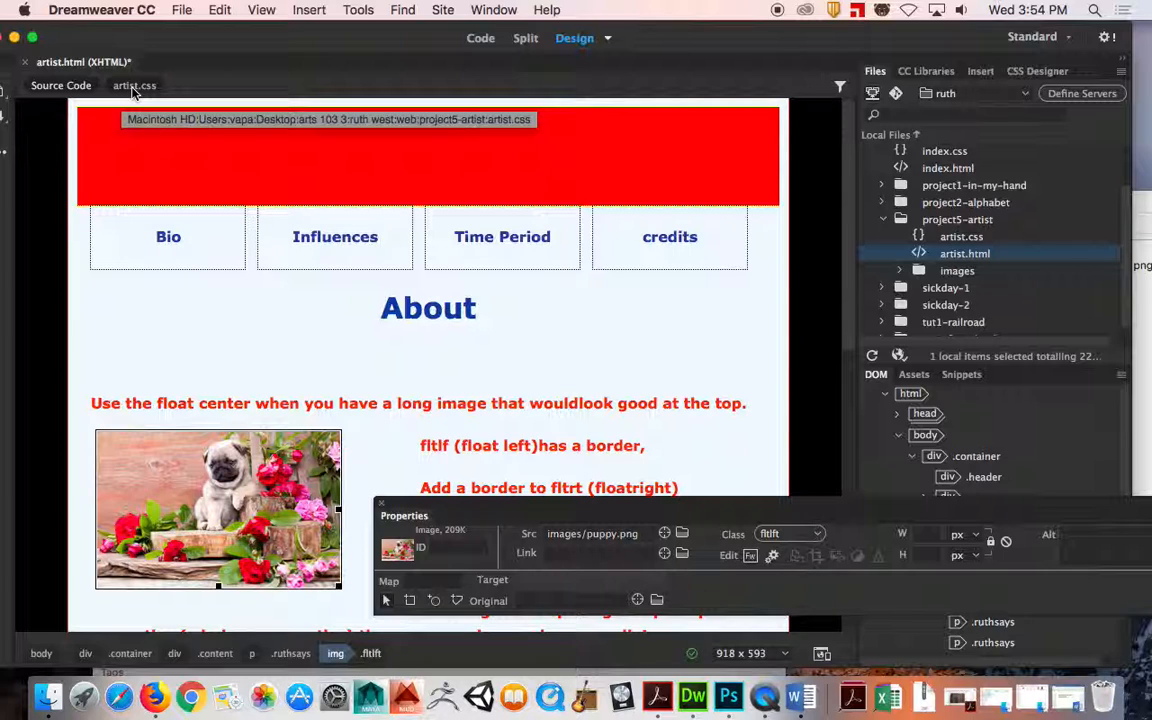
# Add 'border: red 5px solid;' to the .fltlft rule in artist.css
pyautogui.click(524, 38)
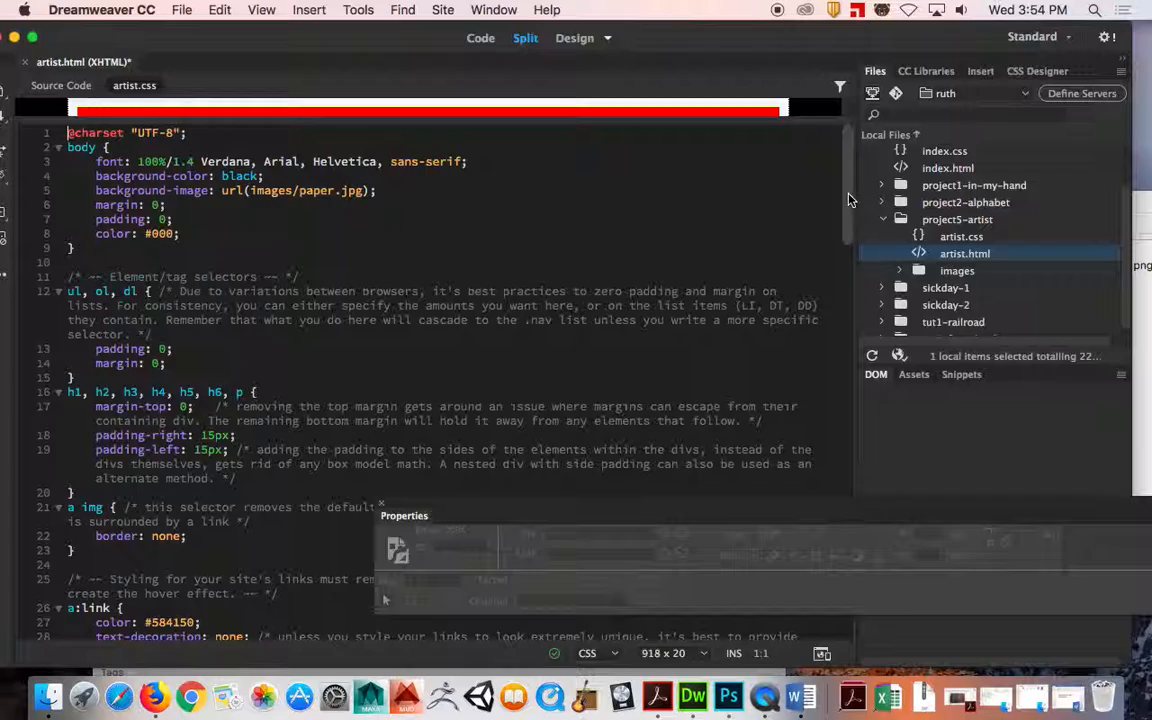
pyautogui.scroll(-3)
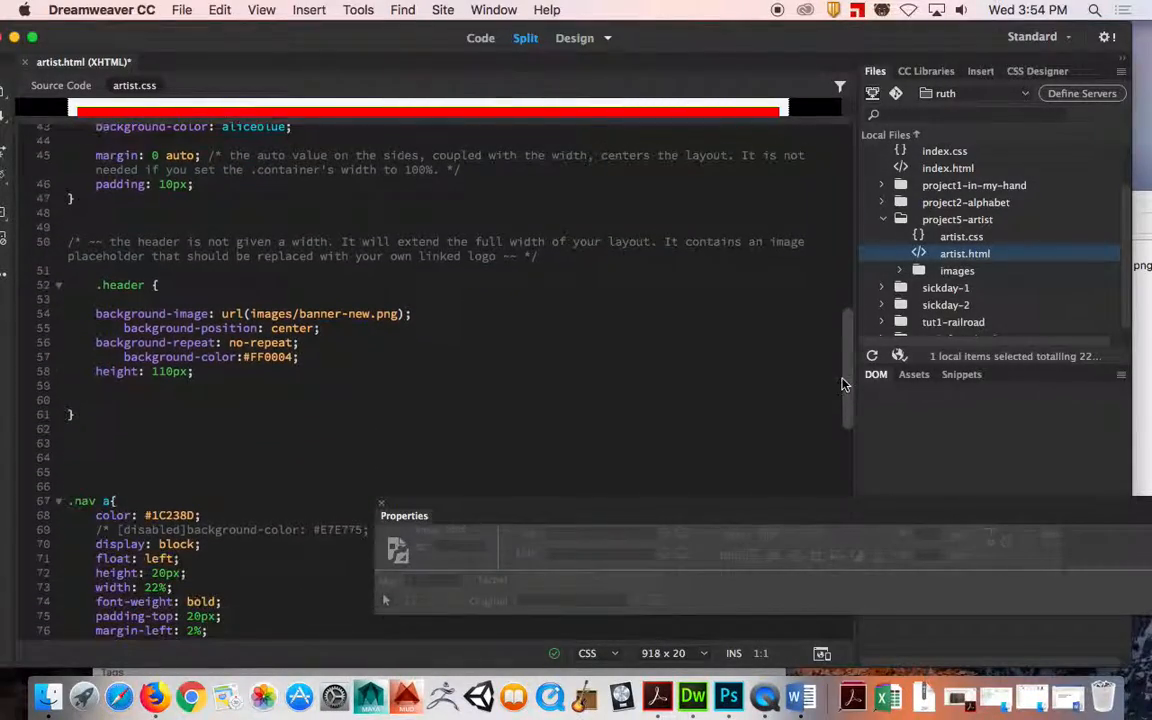
pyautogui.scroll(-3)
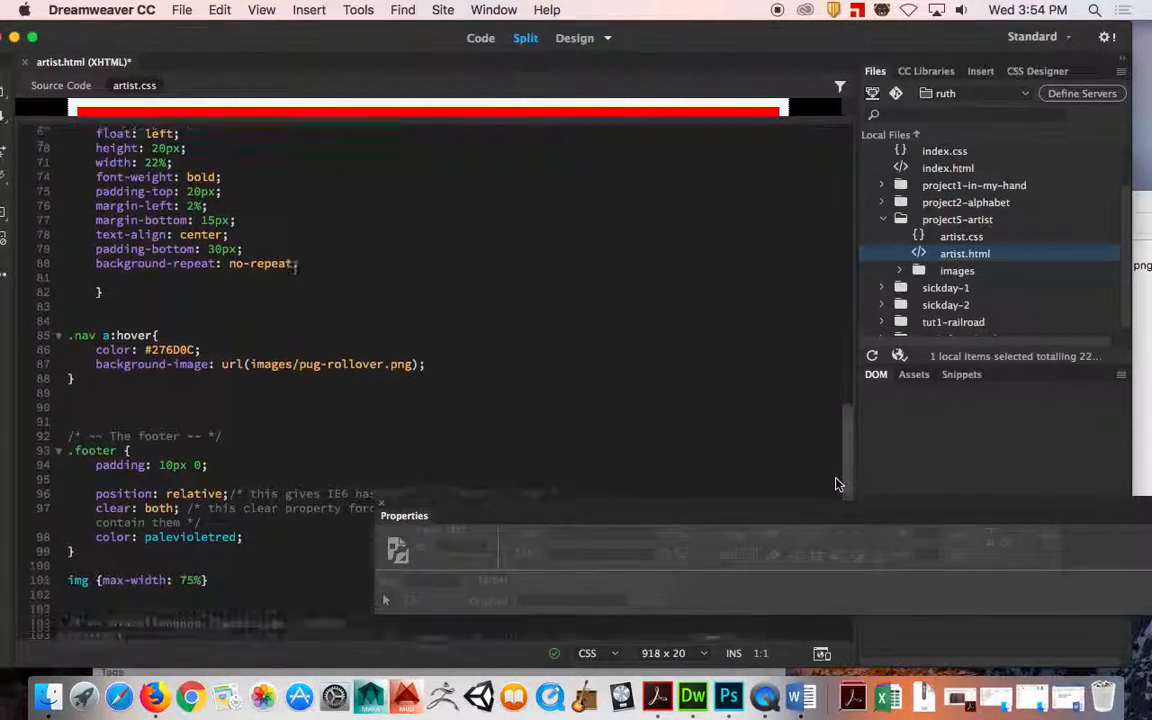
pyautogui.scroll(-3)
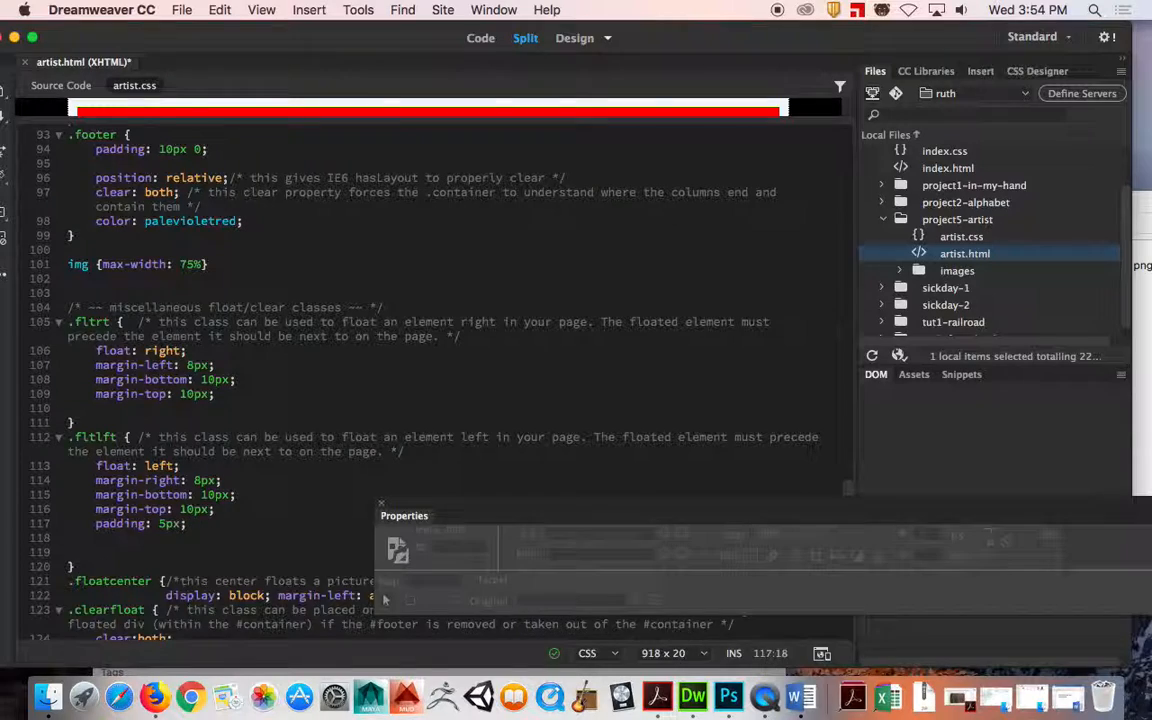
pyautogui.write('b')
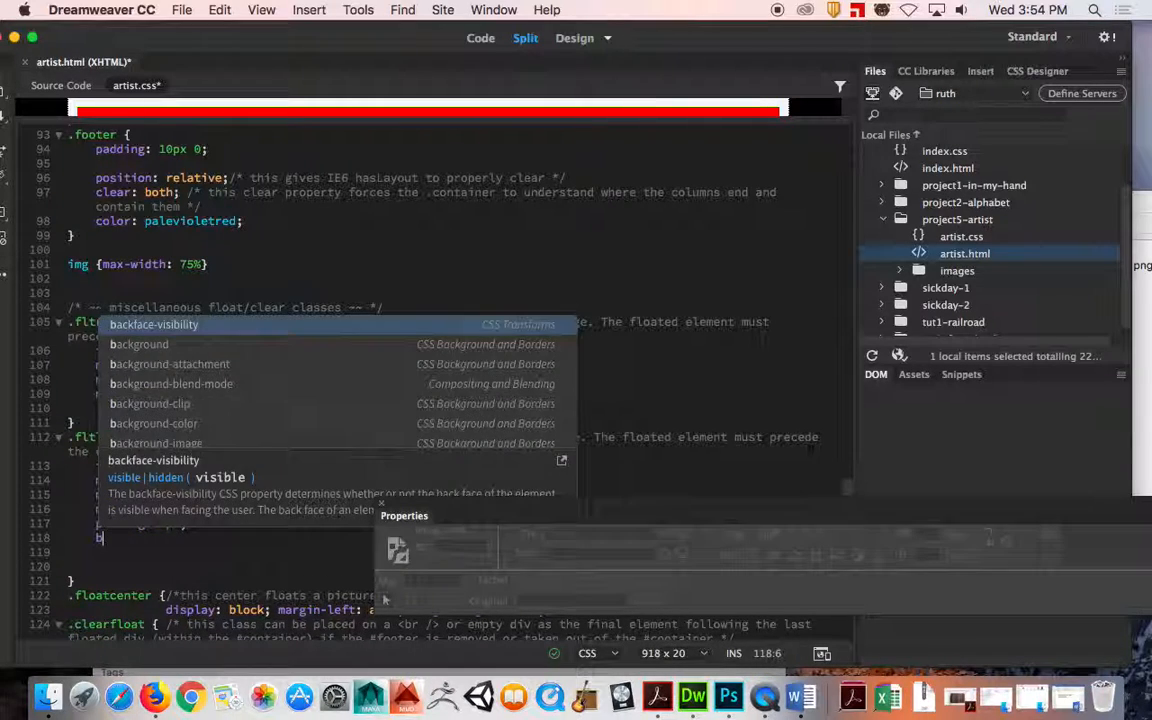
pyautogui.write('border:')
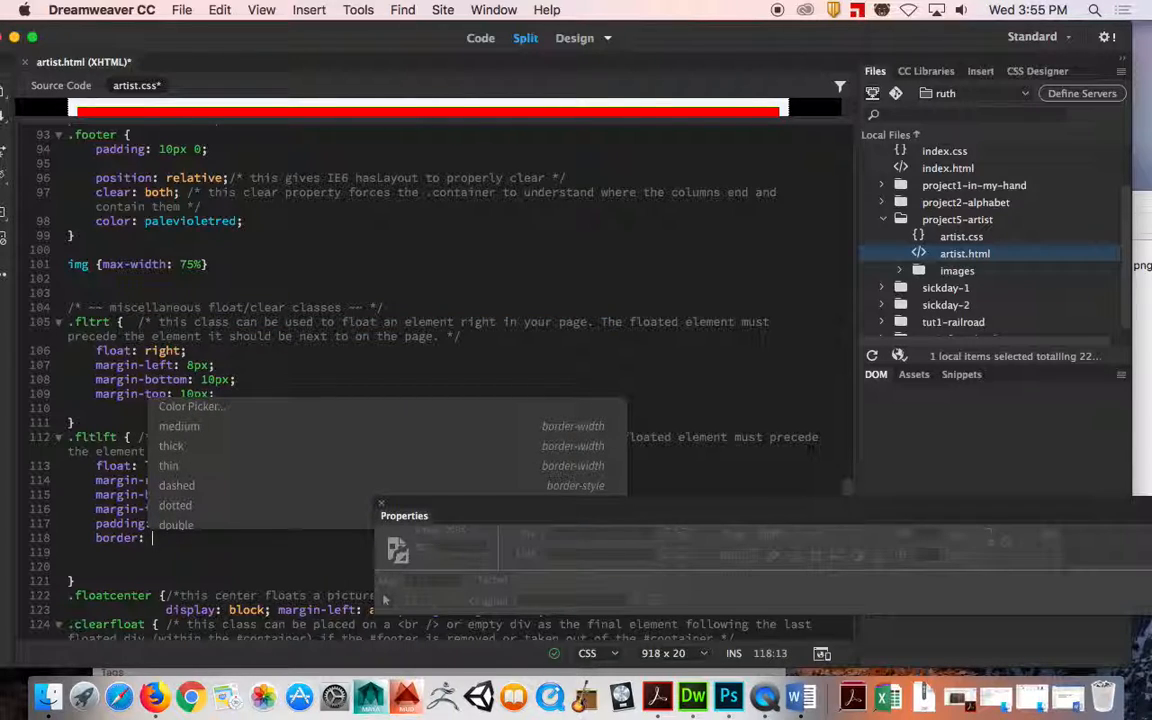
pyautogui.write('red 5px')
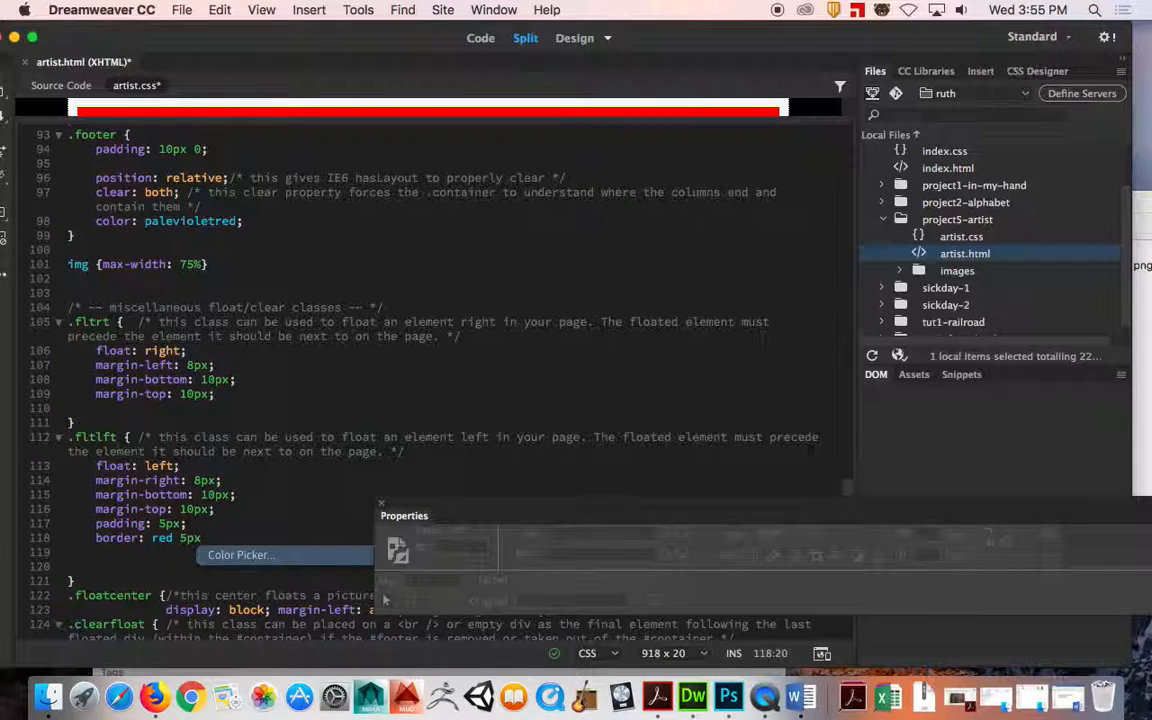
pyautogui.write('soli')
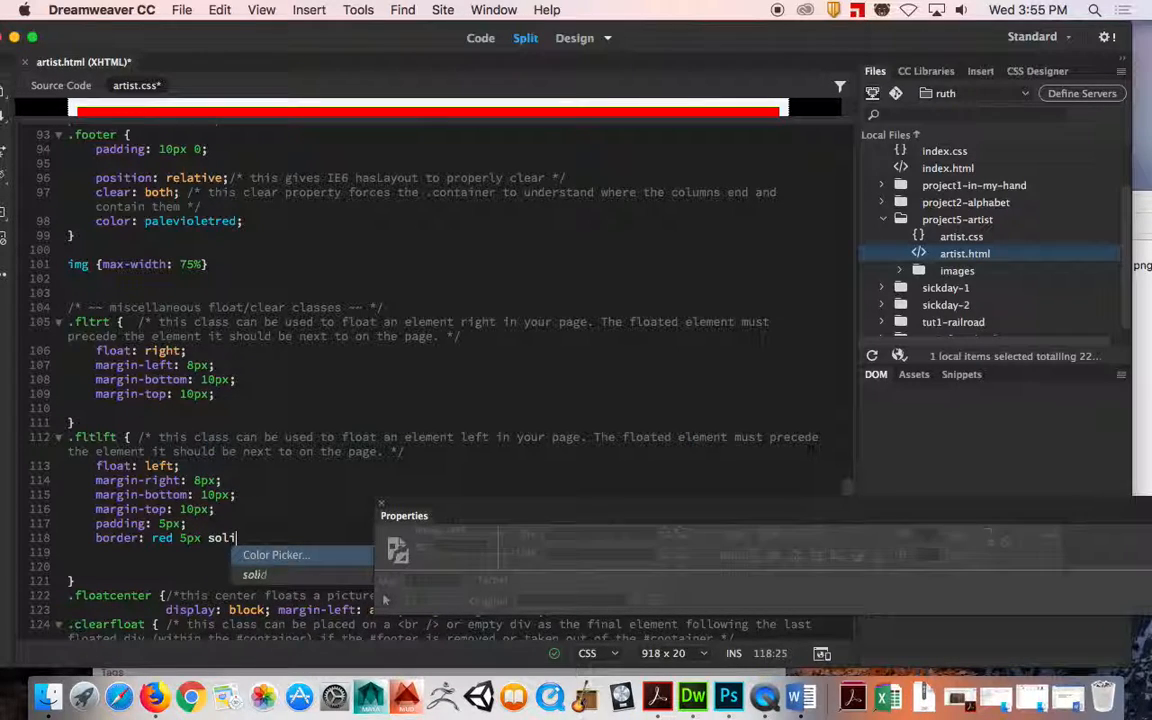
pyautogui.write('d')
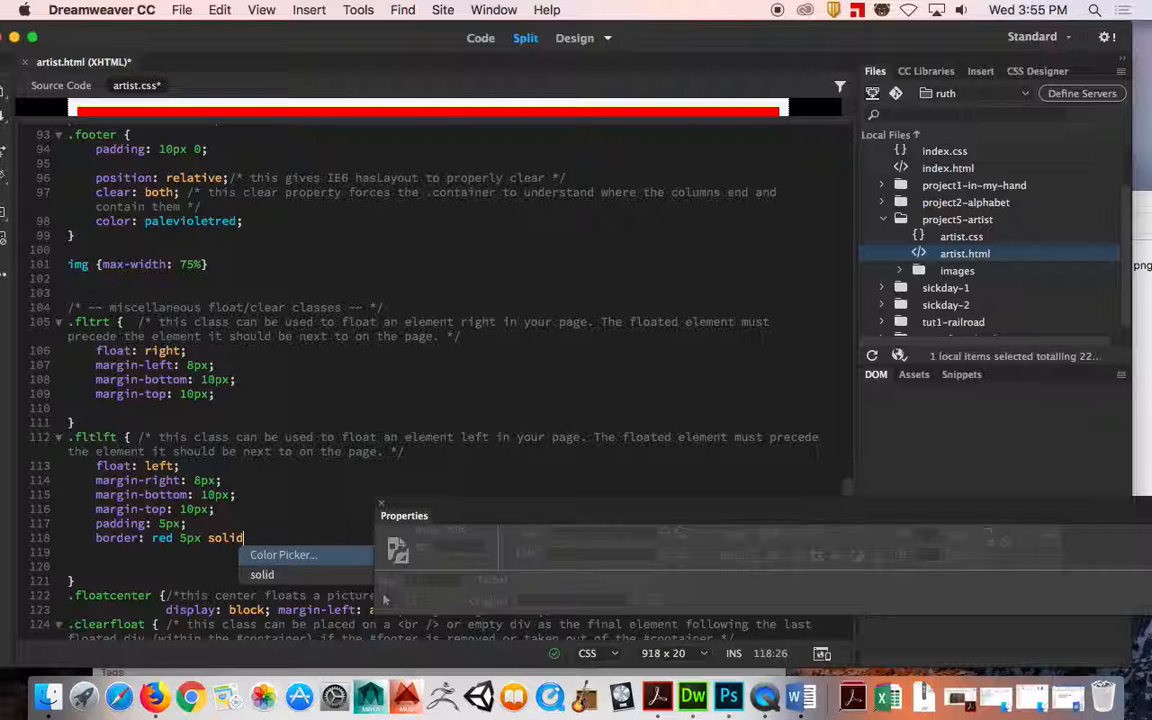
pyautogui.write(';')
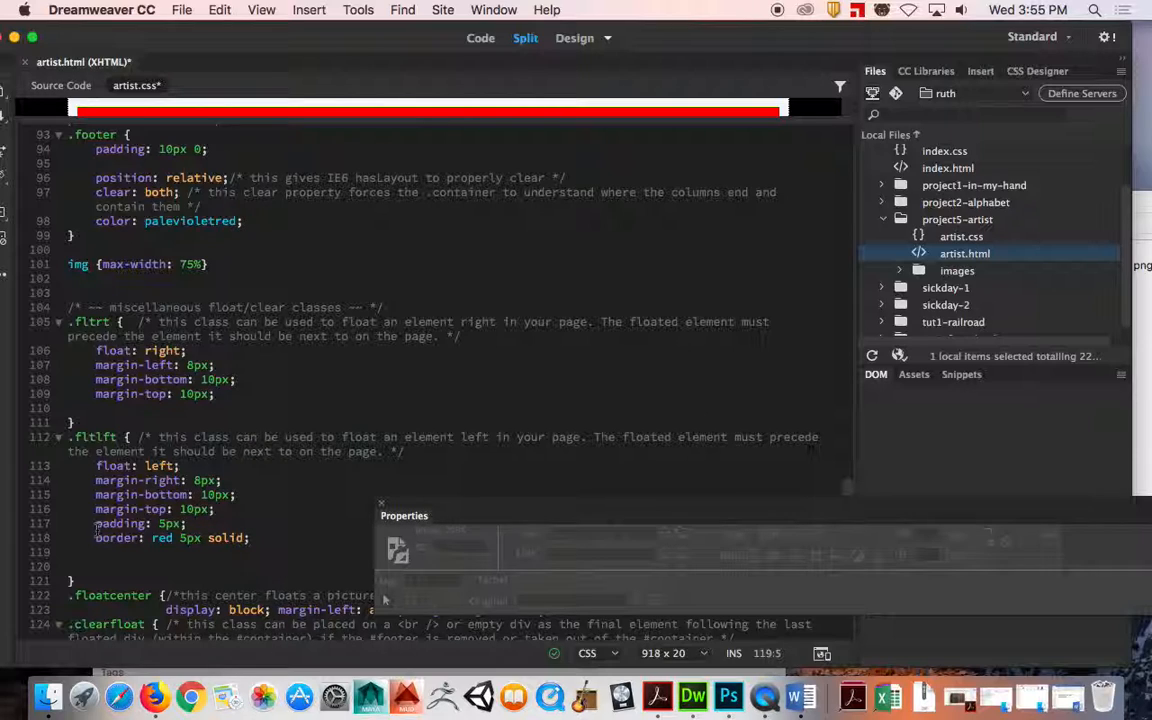
pyautogui.moveTo(804, 696)
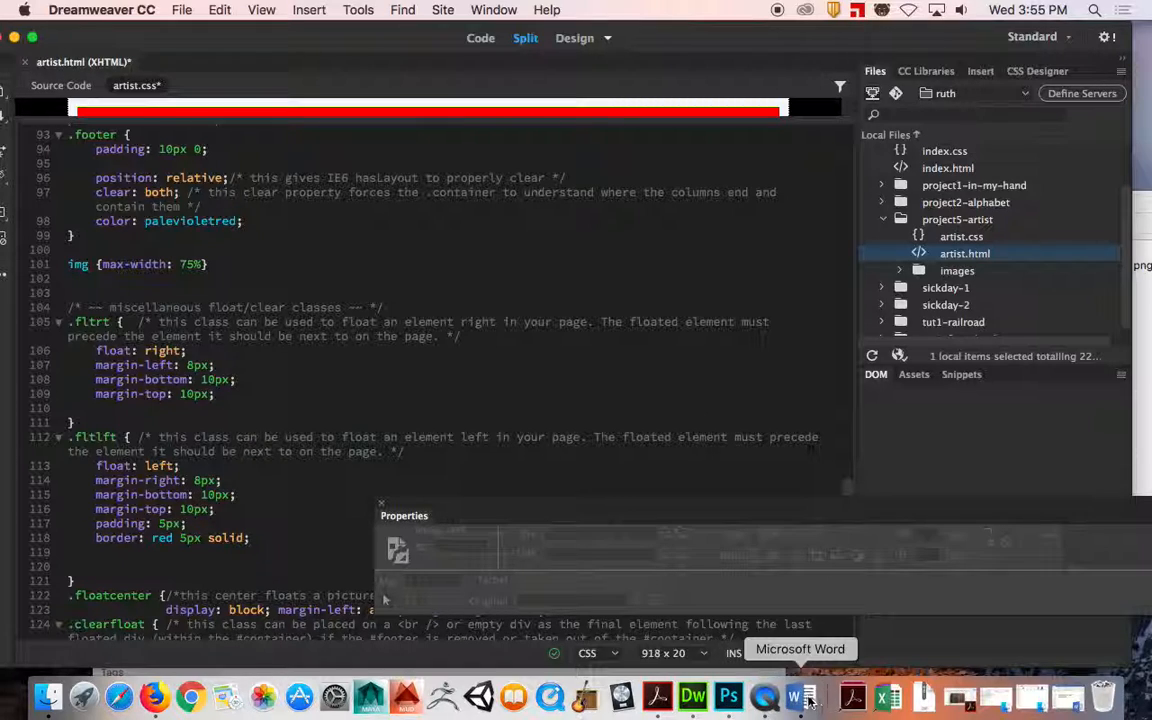
pyautogui.click(806, 696)
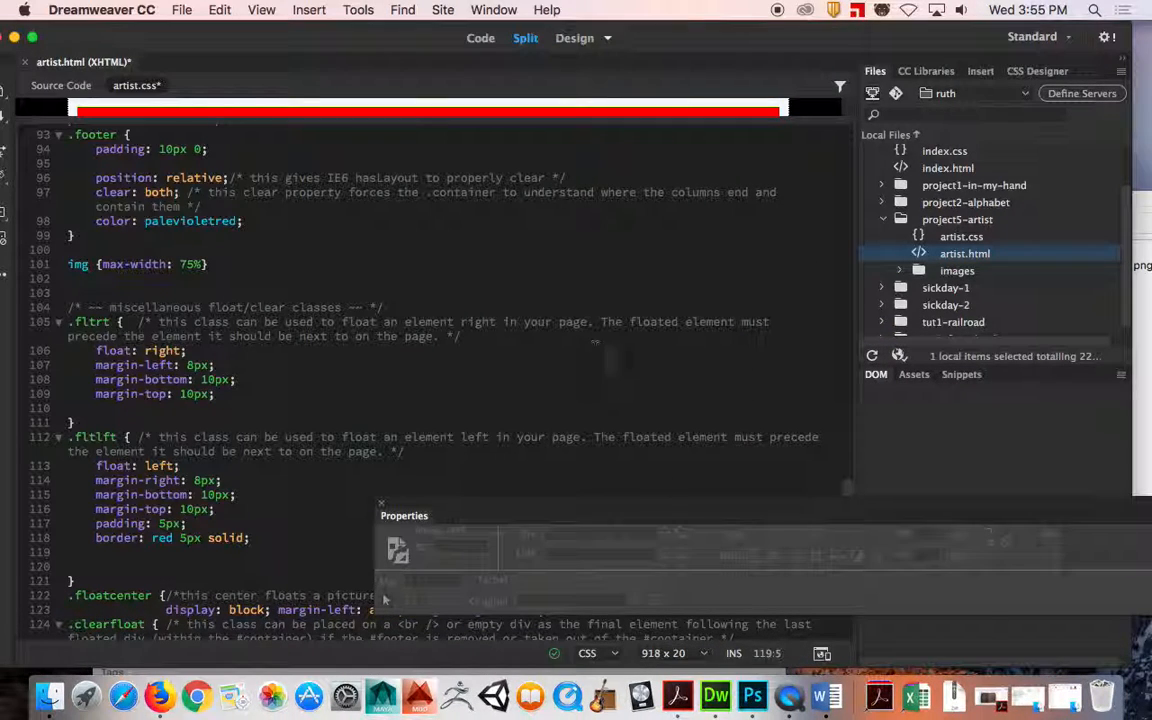
pyautogui.moveTo(574, 38)
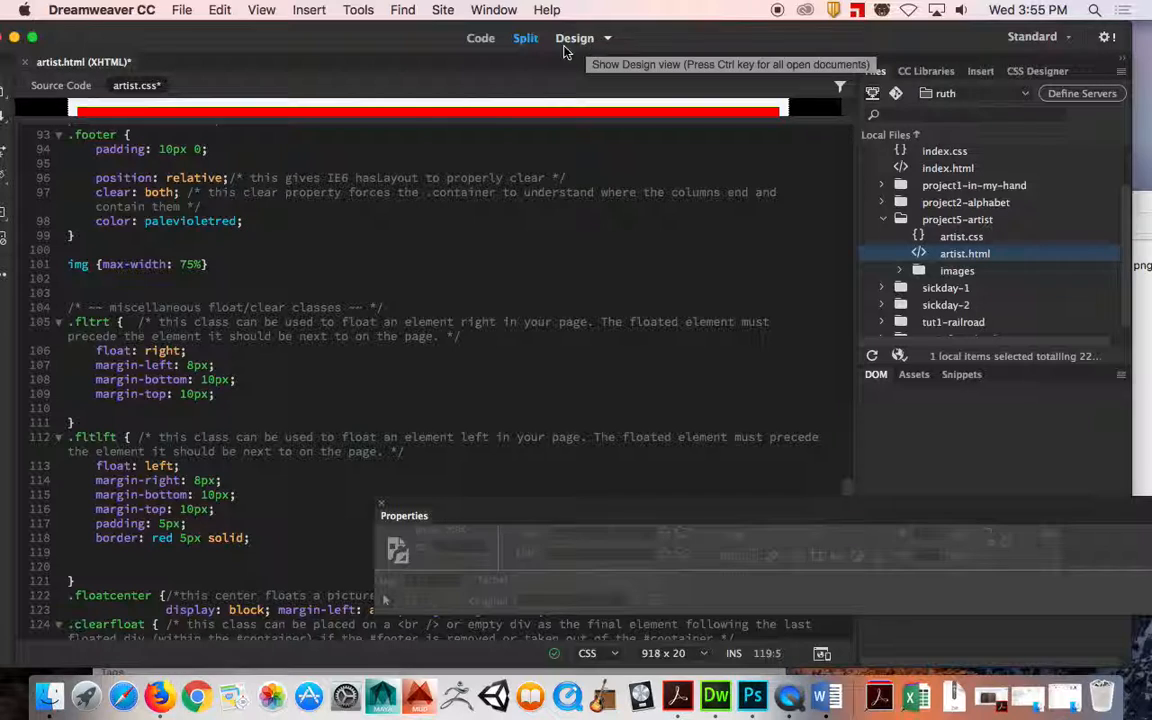
# Preview artist.html in Design and Live views to see the red border around the puppy
pyautogui.click(574, 38)
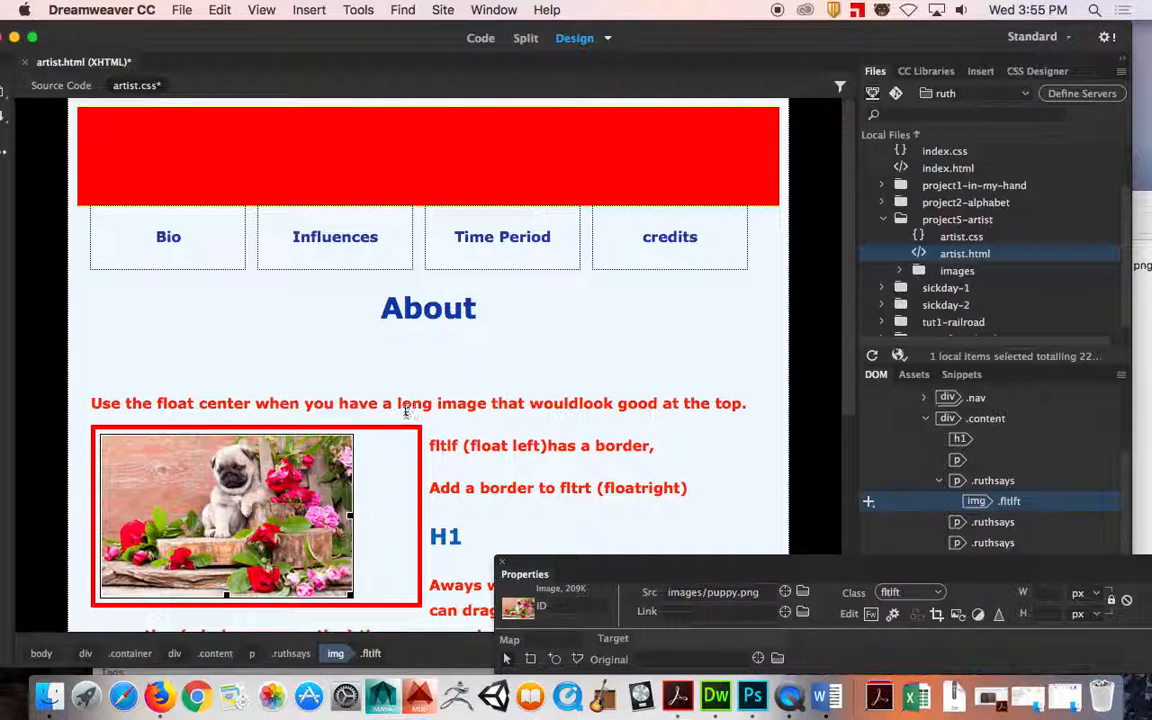
pyautogui.click(576, 38)
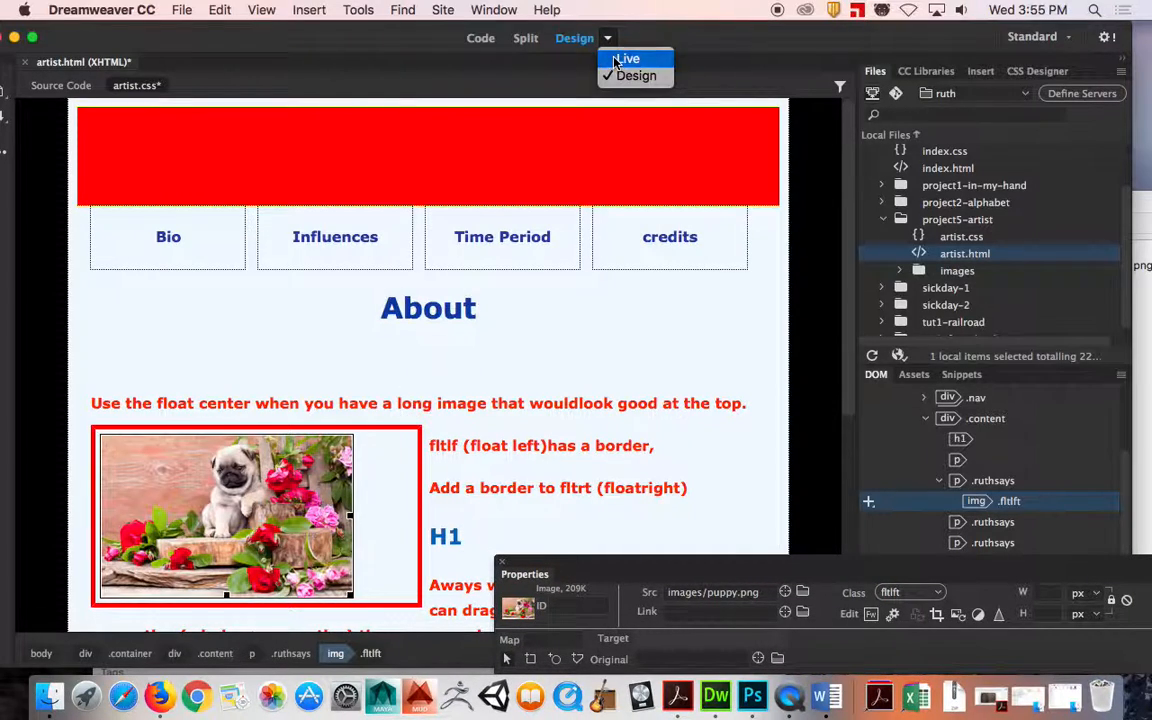
pyautogui.click(628, 58)
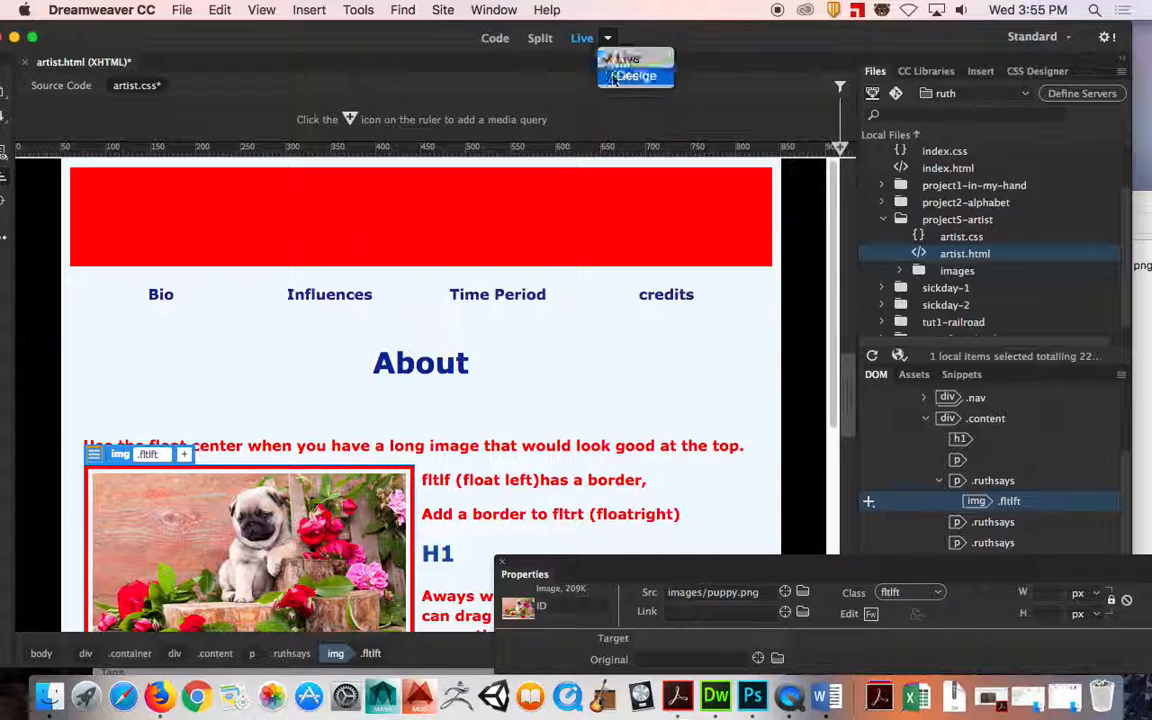
pyautogui.click(636, 76)
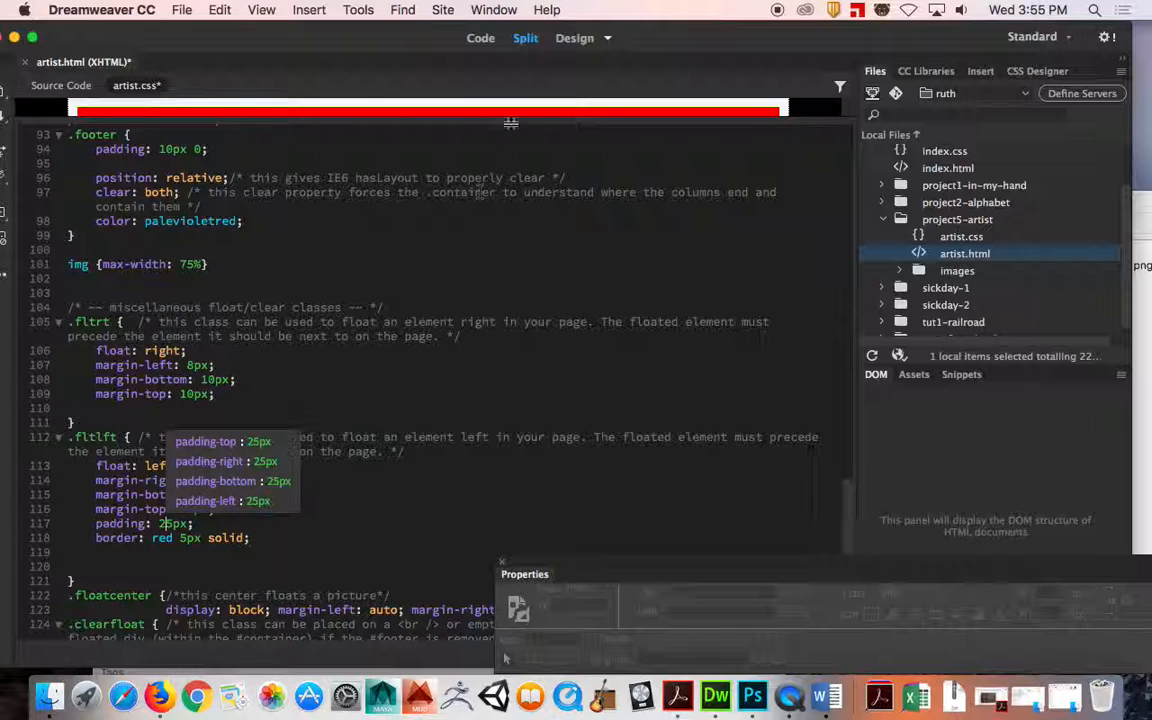
# View the page with 25px padding, then with the aqua background, switching between code and Design
pyautogui.click(574, 36)
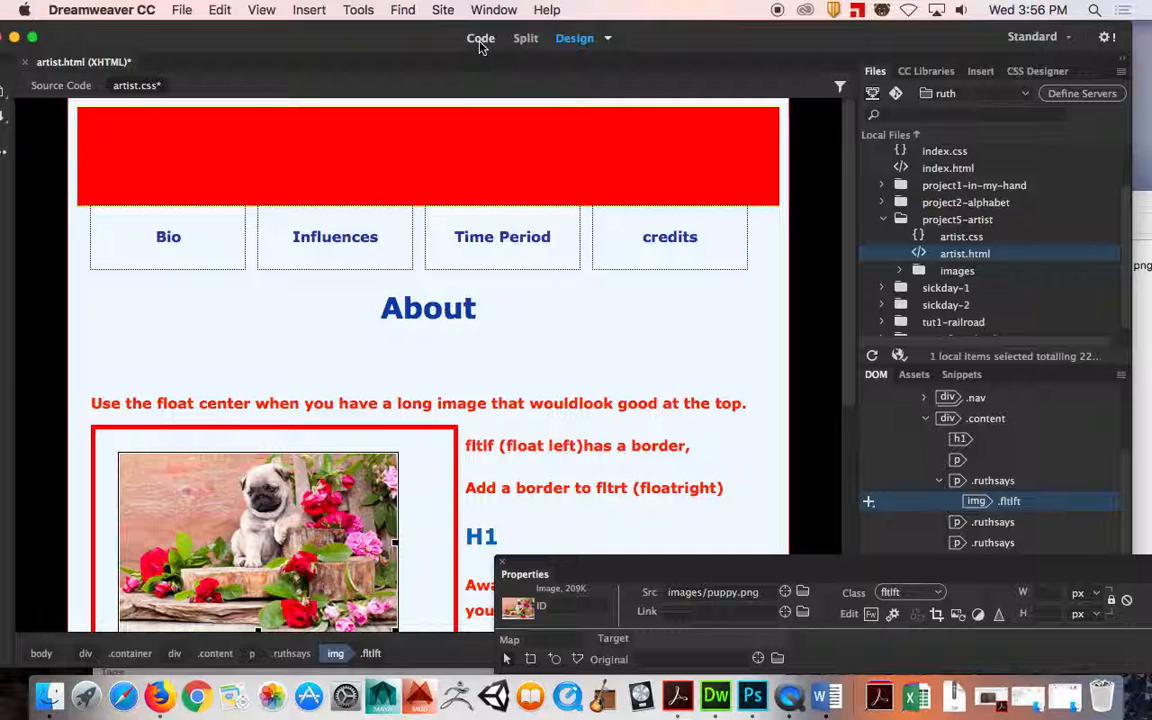
pyautogui.click(480, 38)
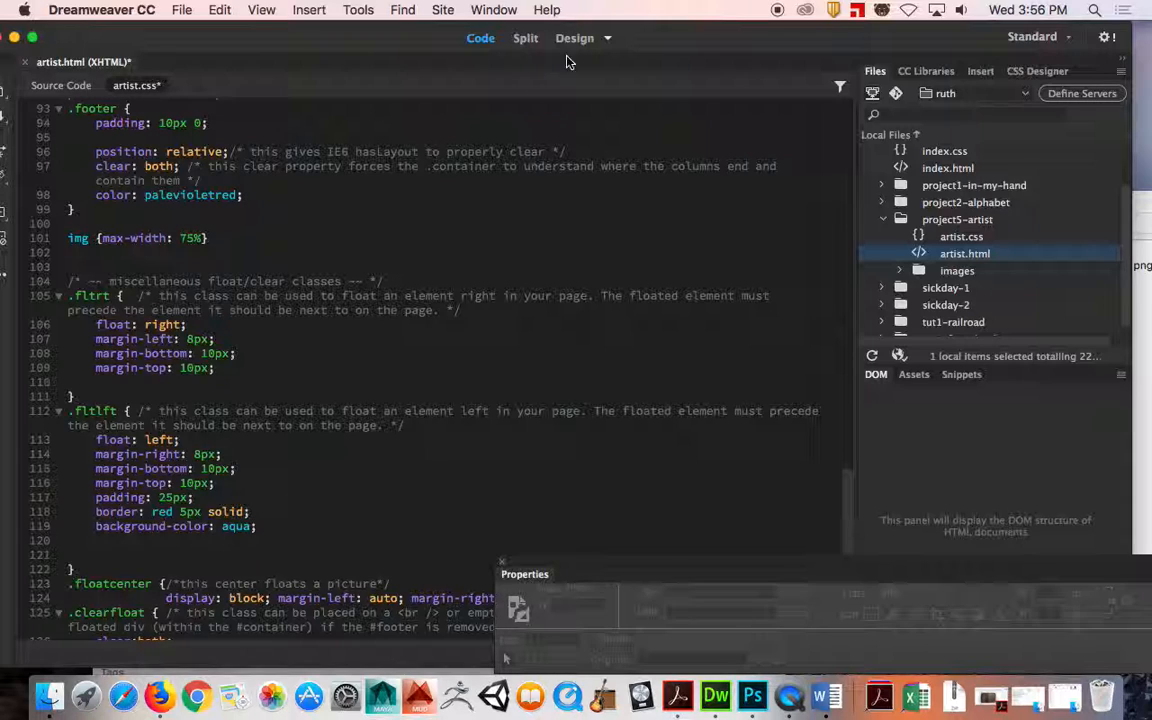
pyautogui.click(574, 38)
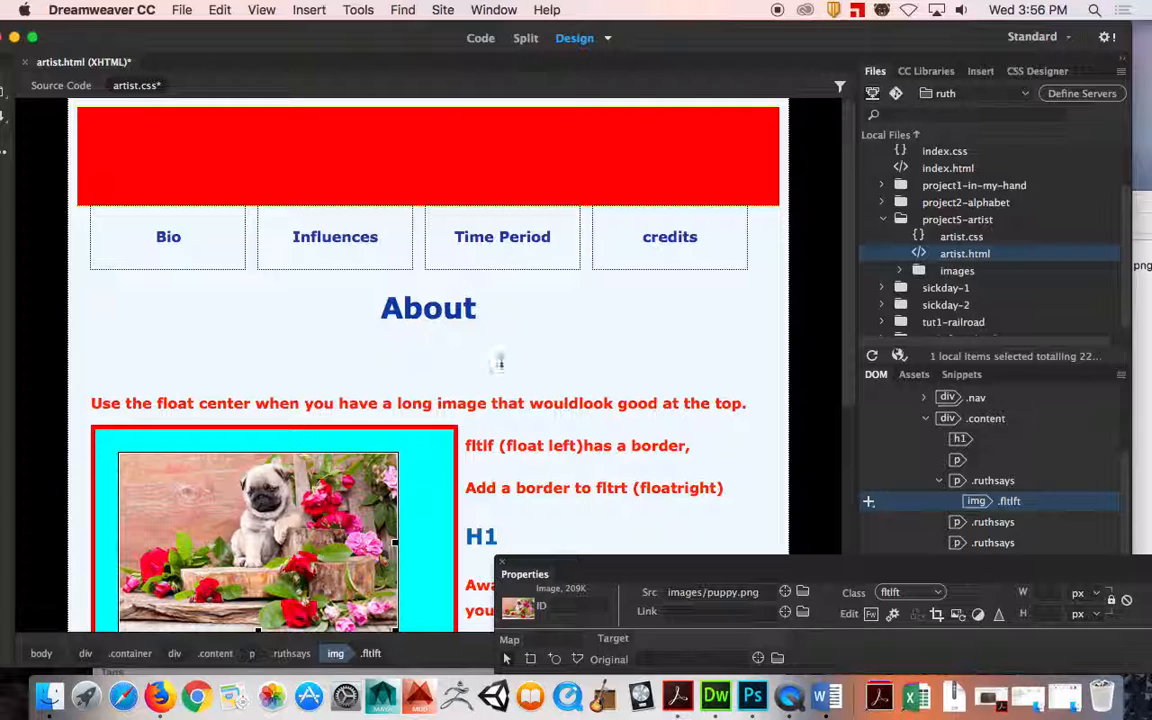